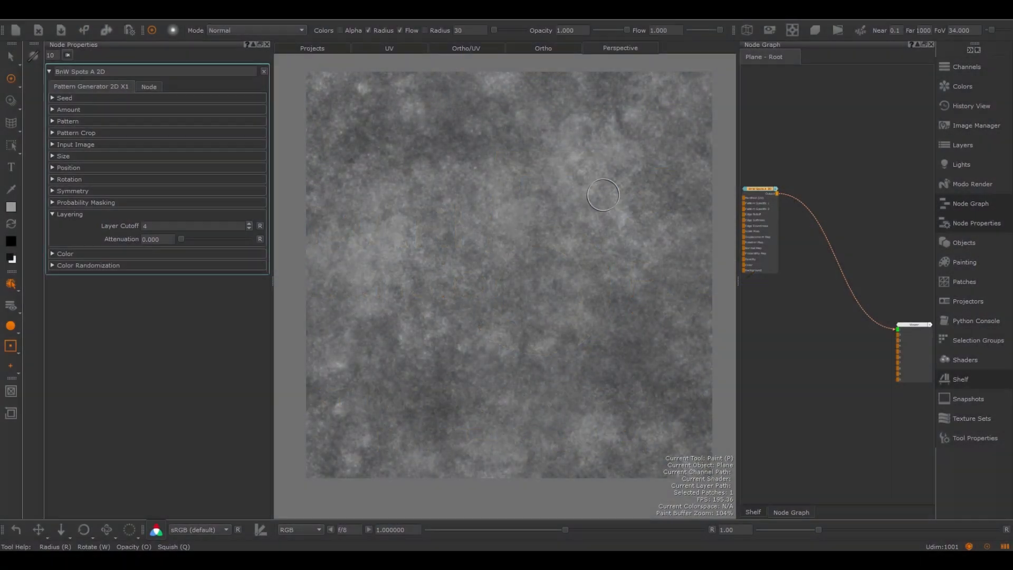
pyautogui.moveTo(150, 211)
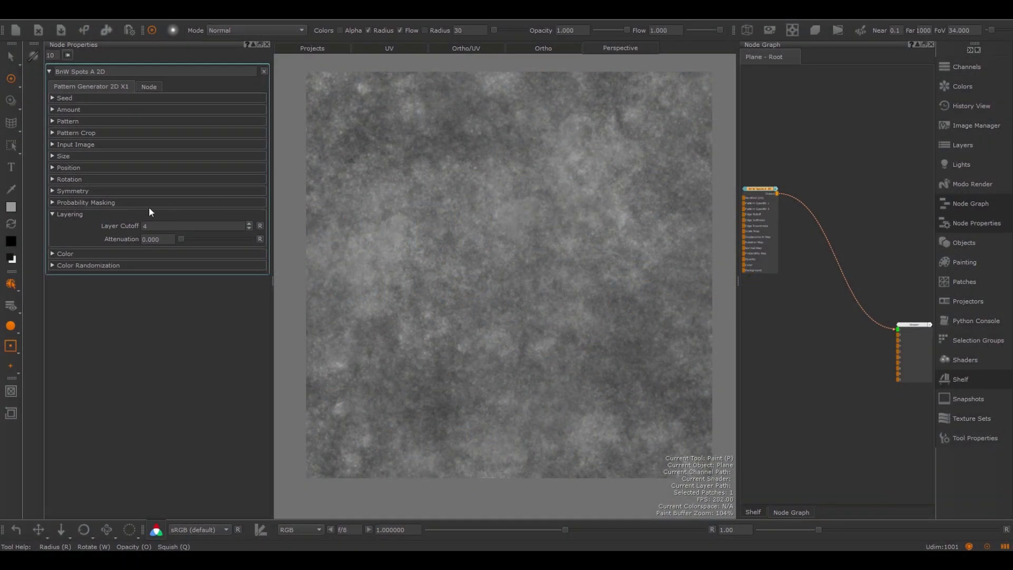
pyautogui.moveTo(230, 232)
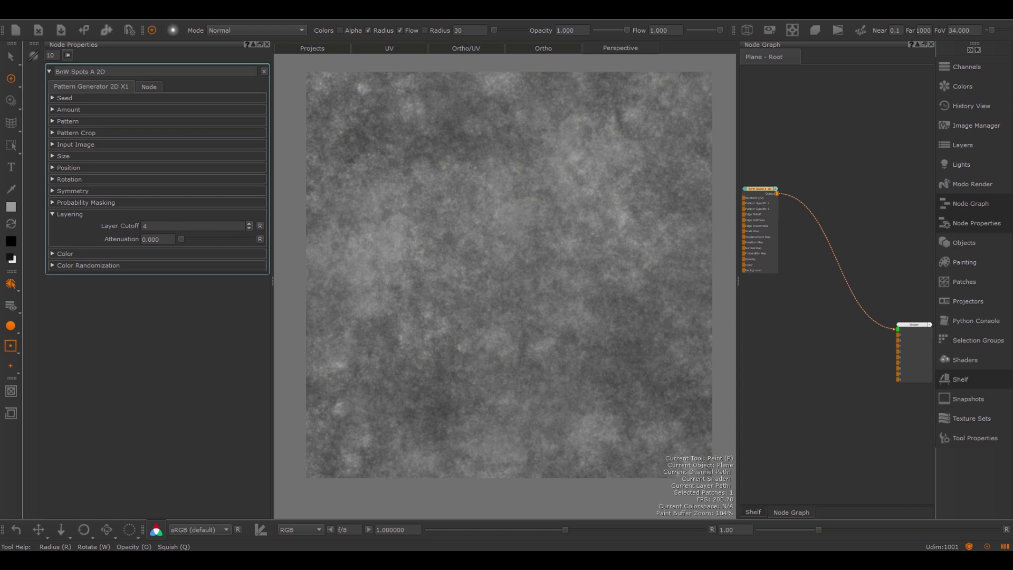
pyautogui.moveTo(304, 222)
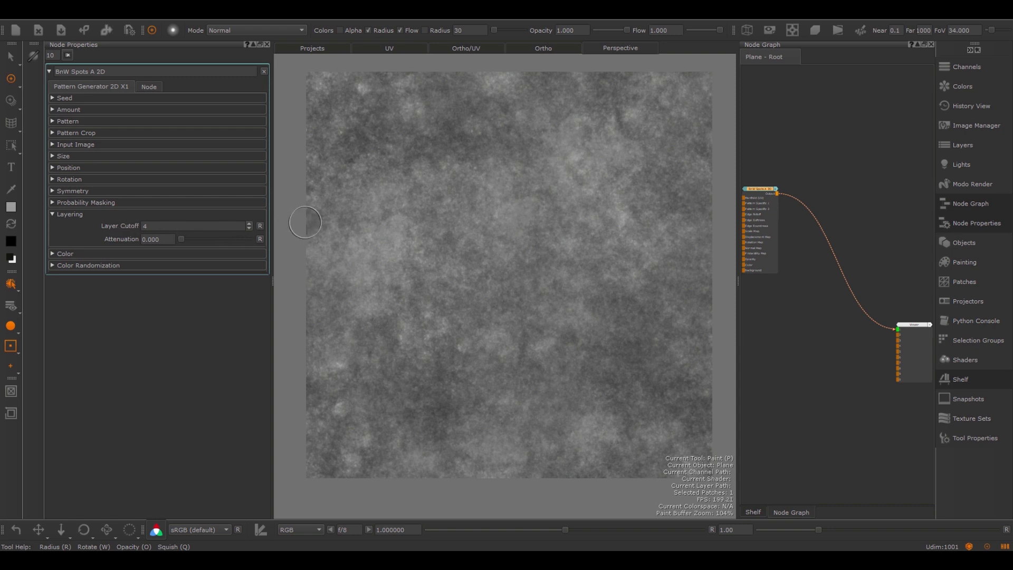
pyautogui.moveTo(517, 224)
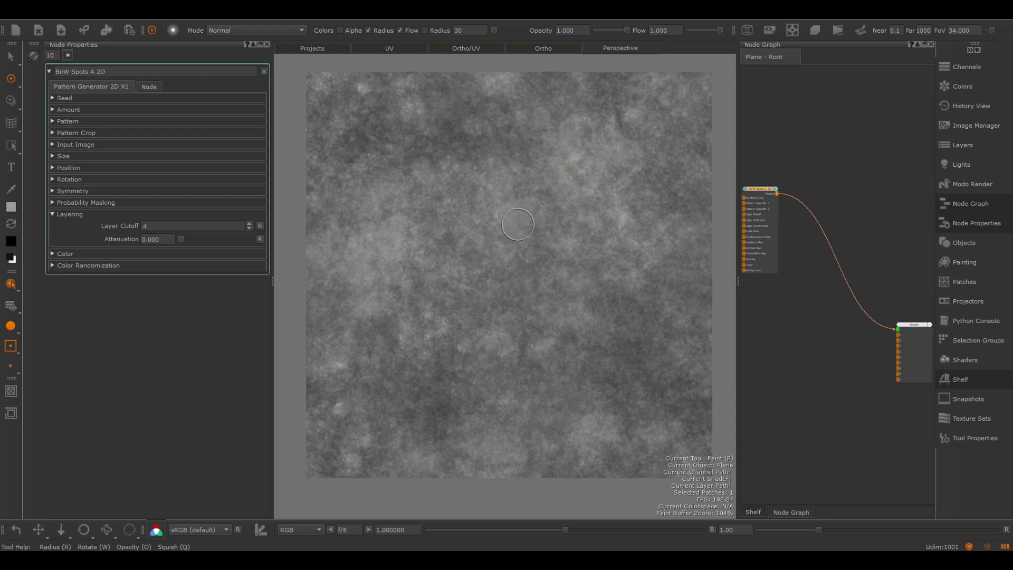
# - Lower Layer Cutoff and drag the pink square across four neighbouring cells
pyautogui.click(249, 228)
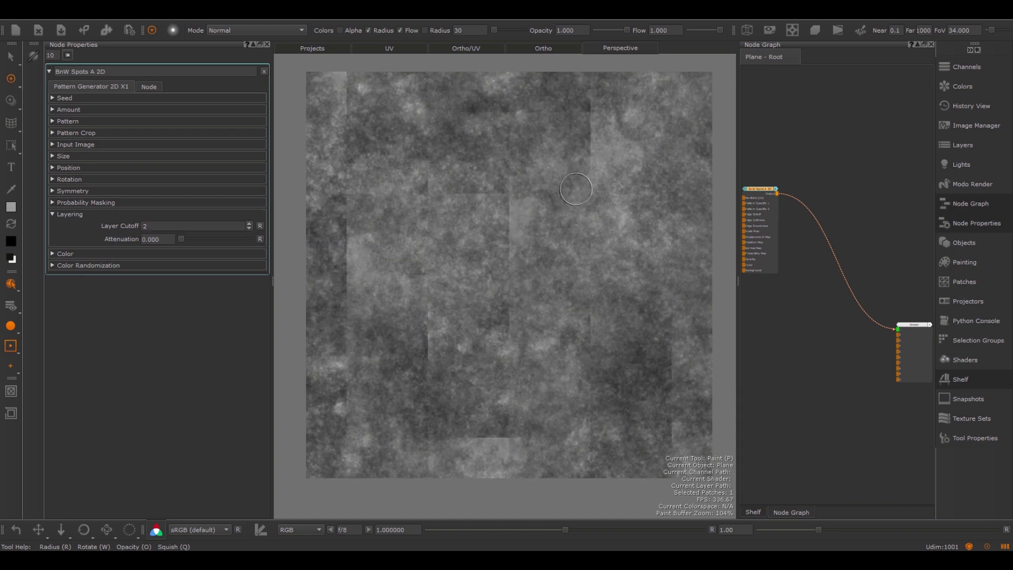
pyautogui.moveTo(452, 232)
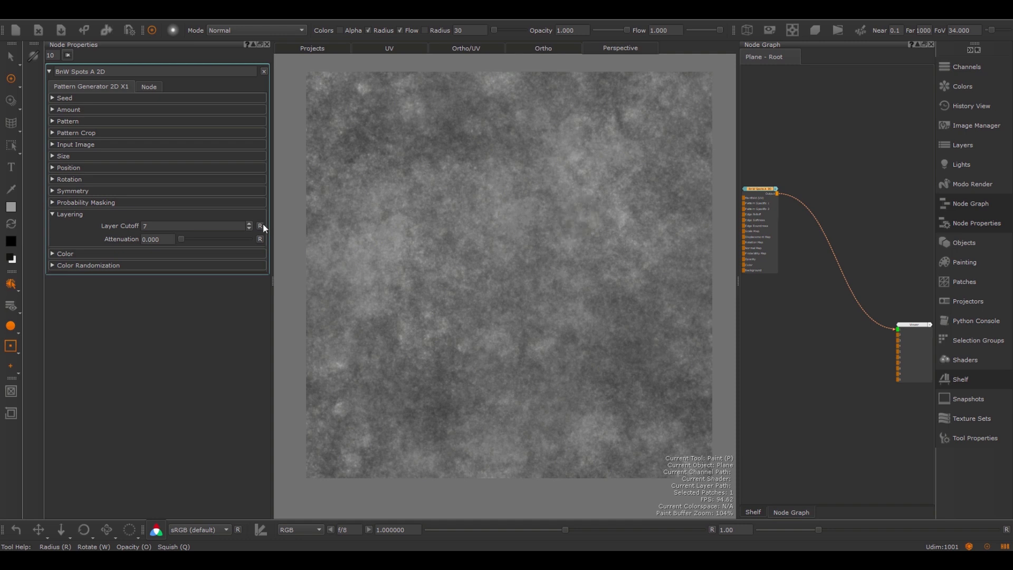
pyautogui.moveTo(444, 253)
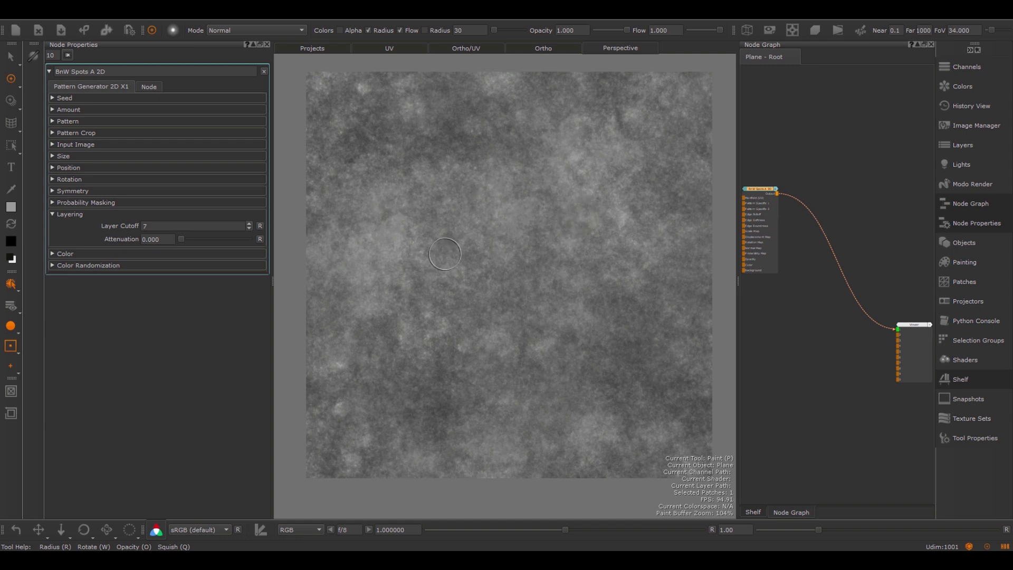
pyautogui.moveTo(382, 213)
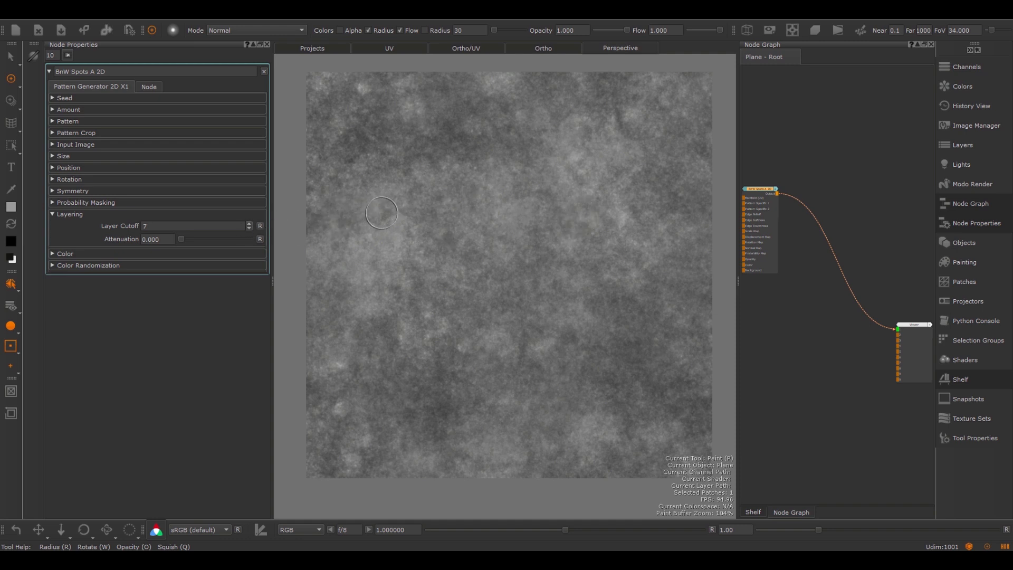
pyautogui.moveTo(598, 244)
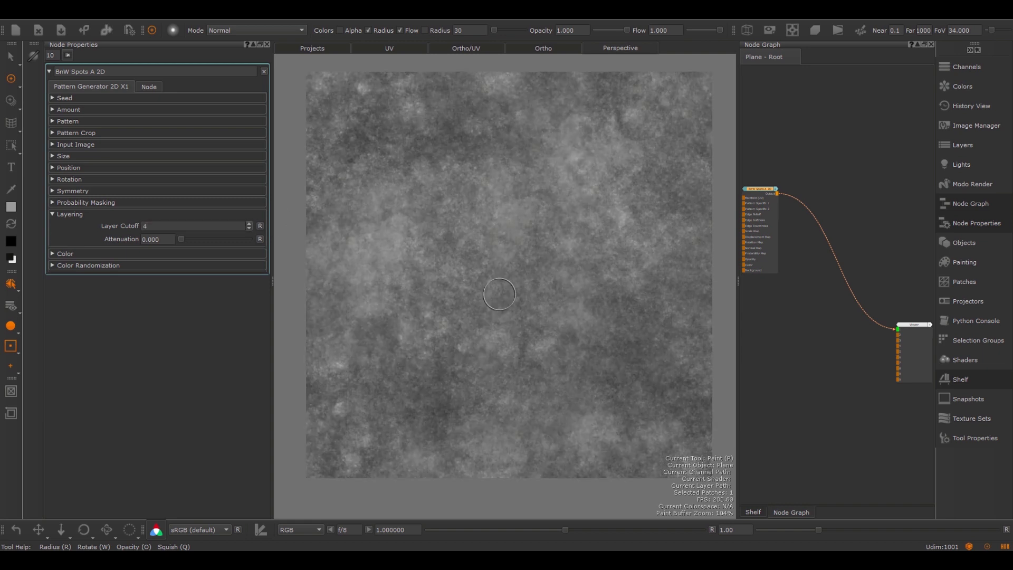
pyautogui.moveTo(532, 222)
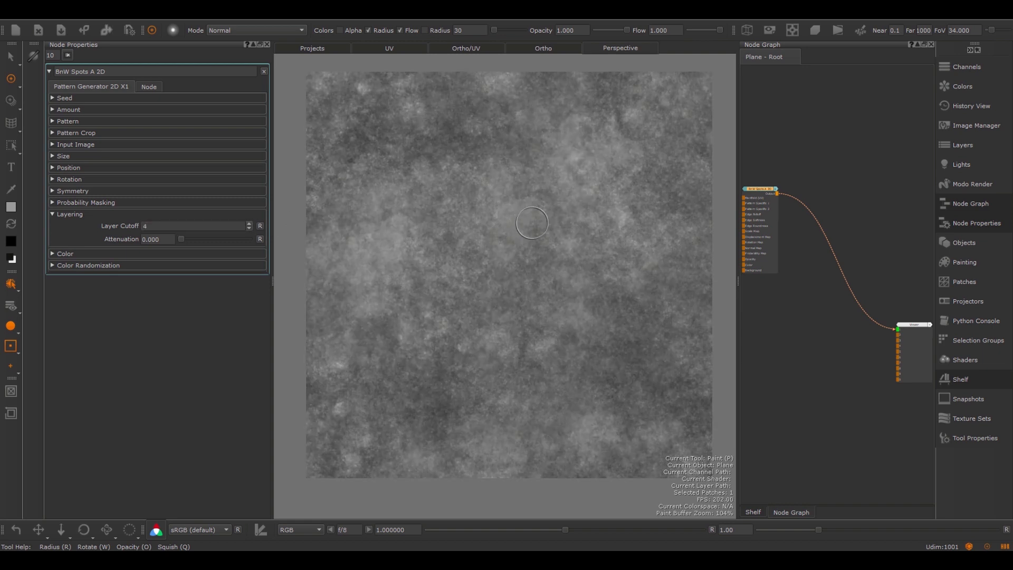
pyautogui.moveTo(639, 446)
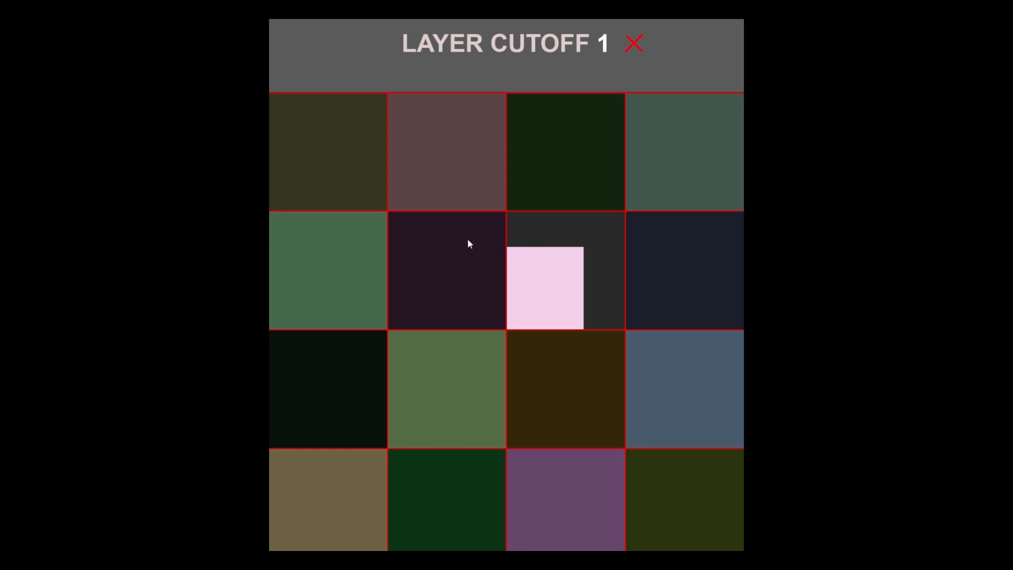
pyautogui.moveTo(527, 294)
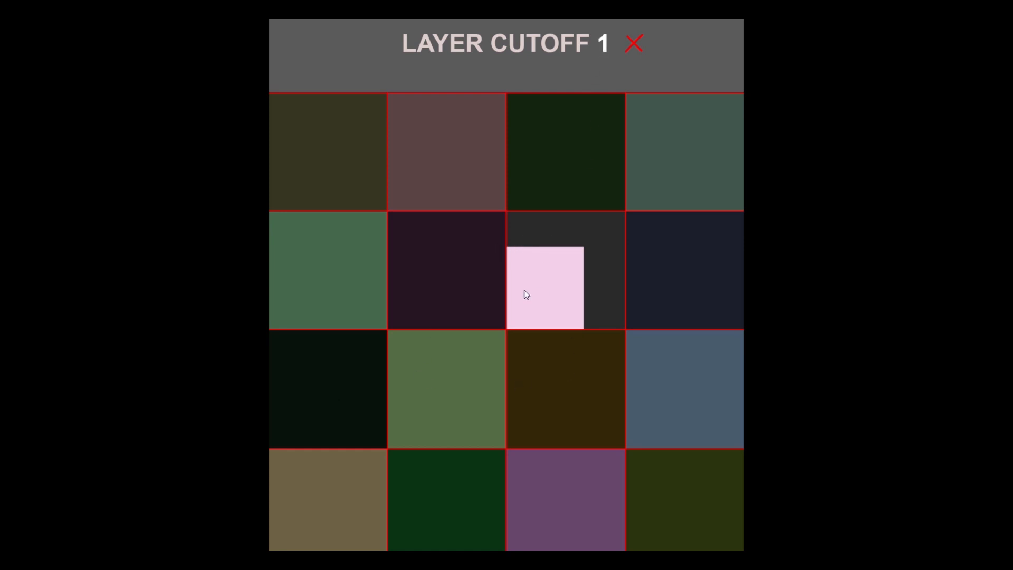
pyautogui.moveTo(545, 287); pyautogui.dragTo(405, 330)
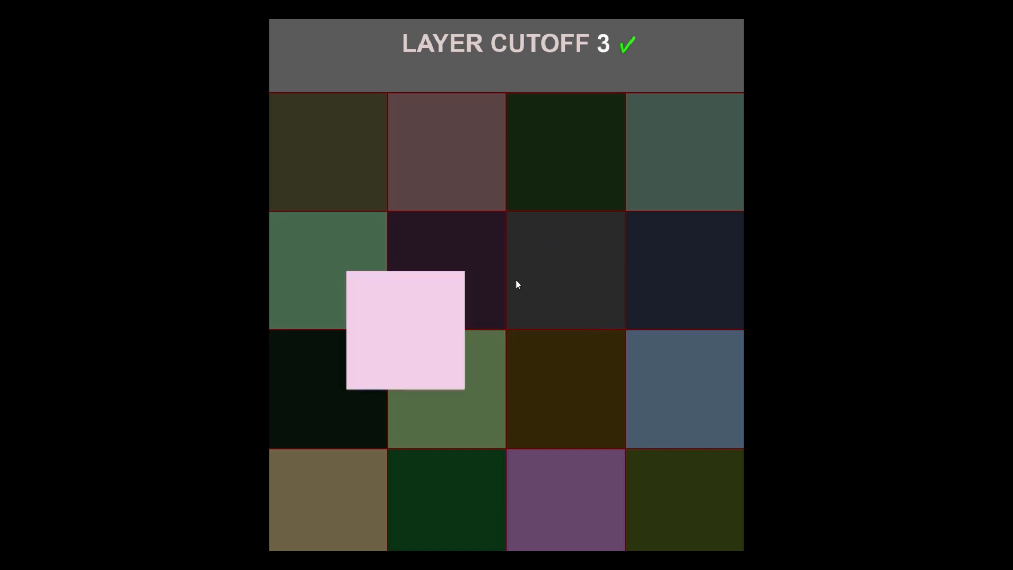
pyautogui.moveTo(552, 290)
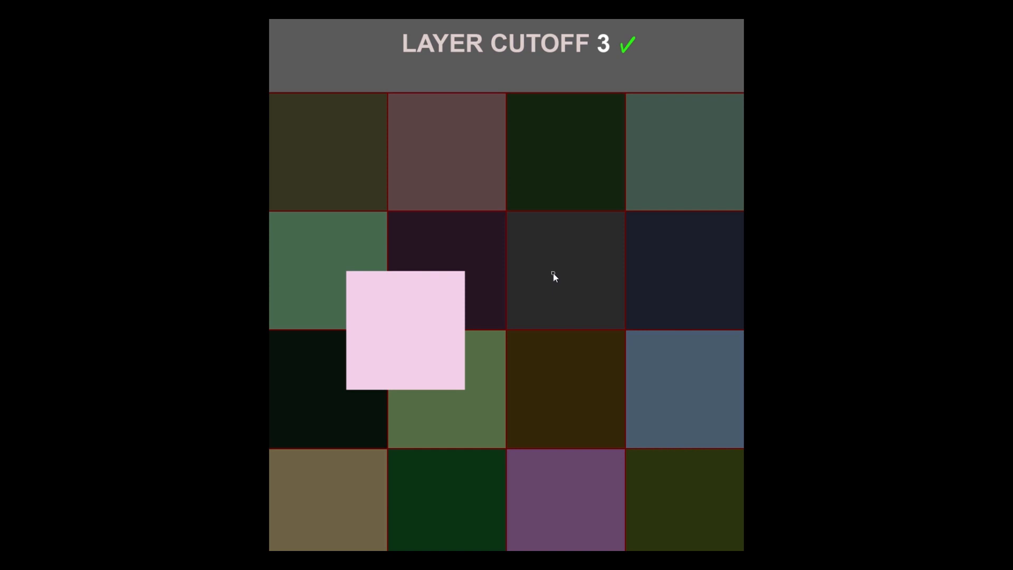
pyautogui.moveTo(322, 252)
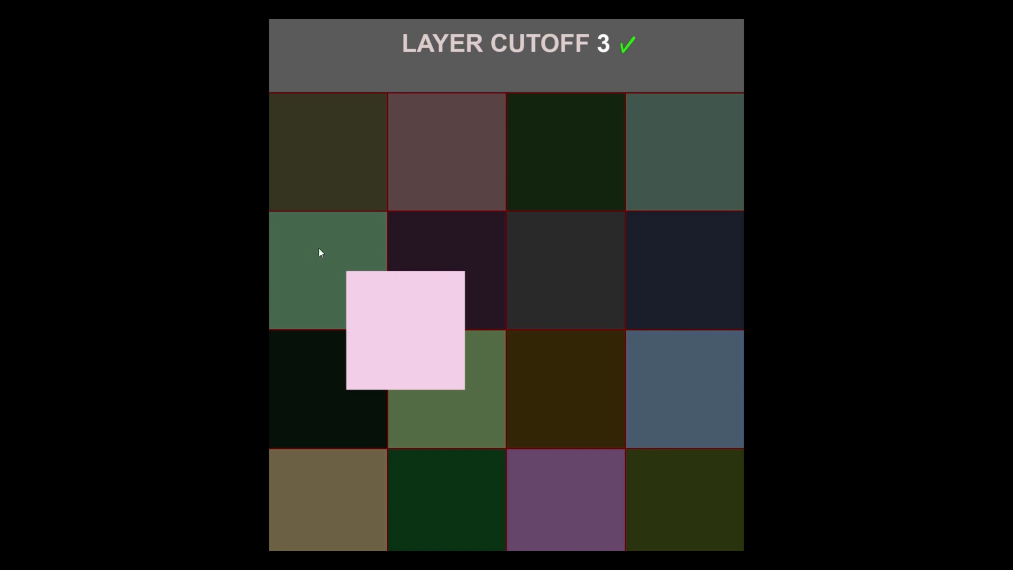
pyautogui.moveTo(544, 297)
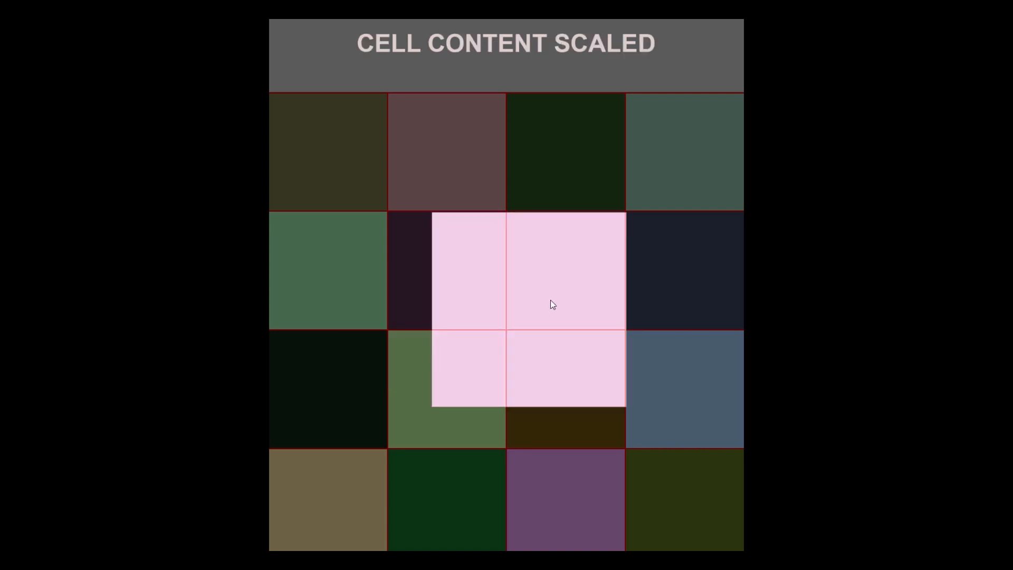
pyautogui.moveTo(579, 299)
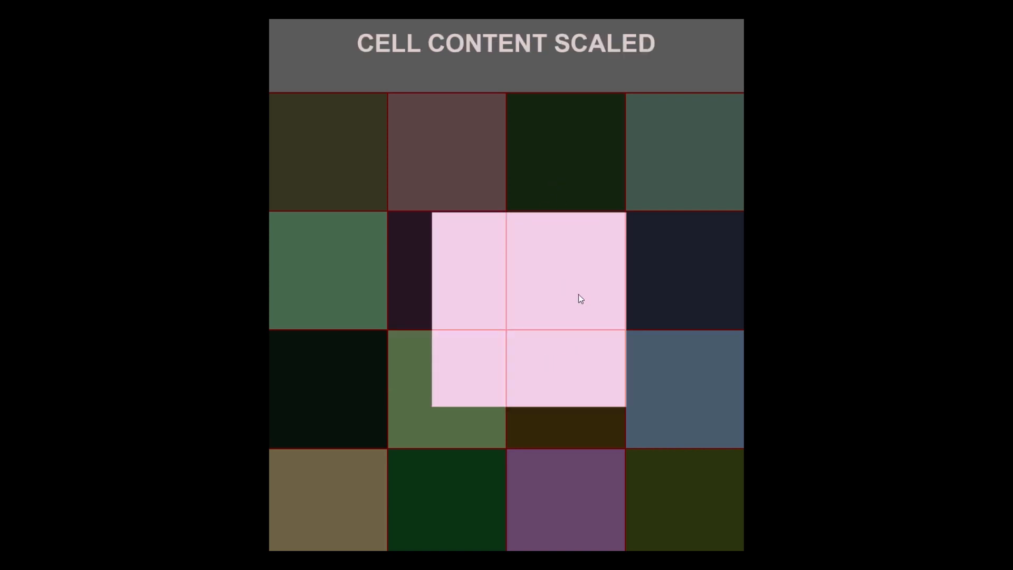
pyautogui.moveTo(549, 299)
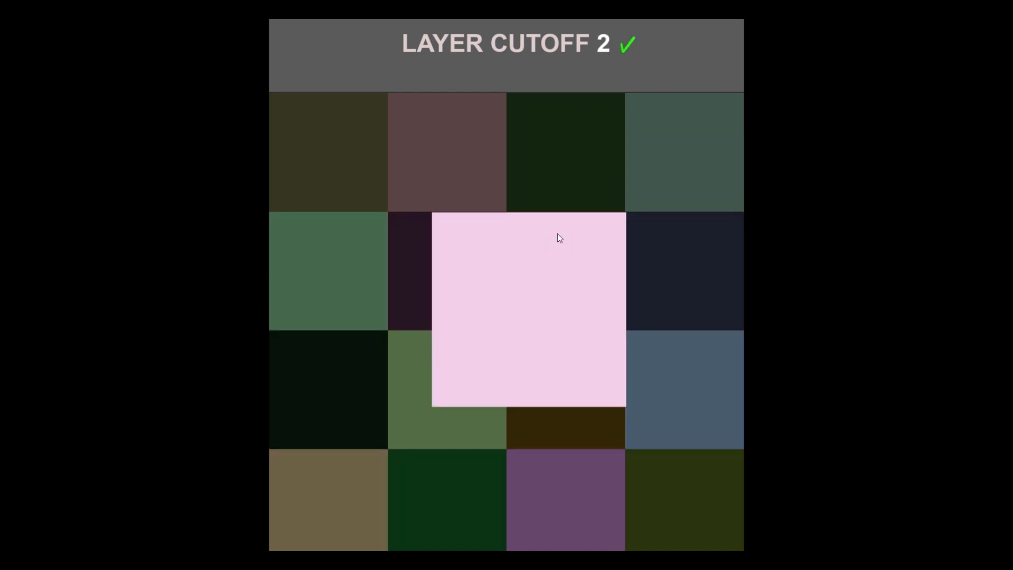
pyautogui.moveTo(602, 428)
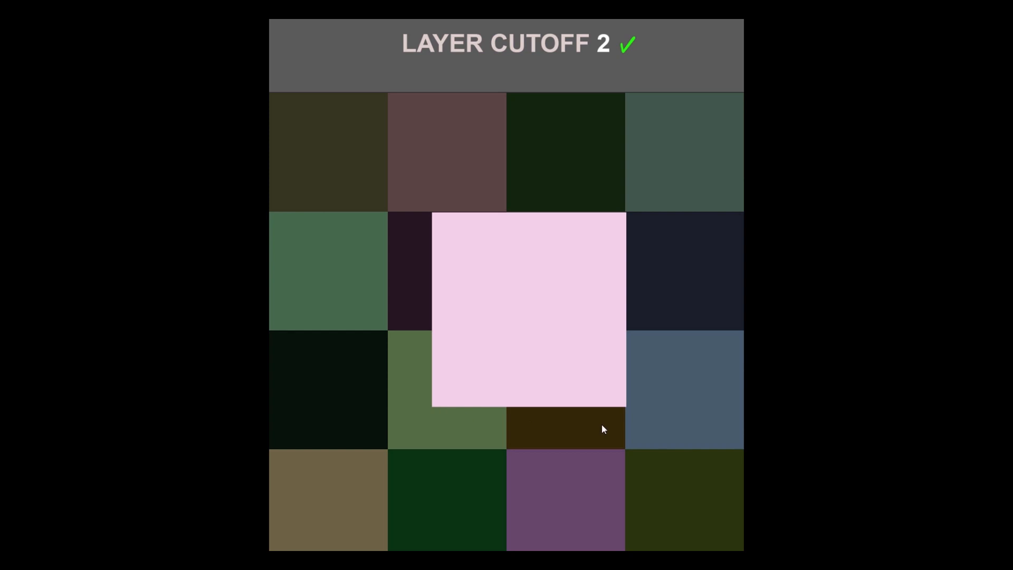